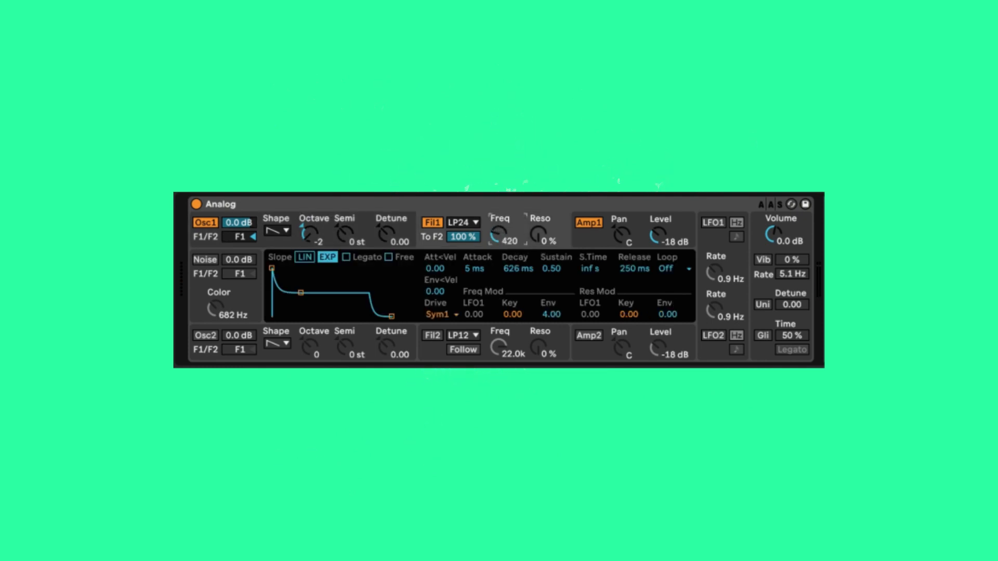
Lower Filter 1 cutoff to 378 Hz and raise its resonance to about 66%.
drag(537, 234, 538, 226)
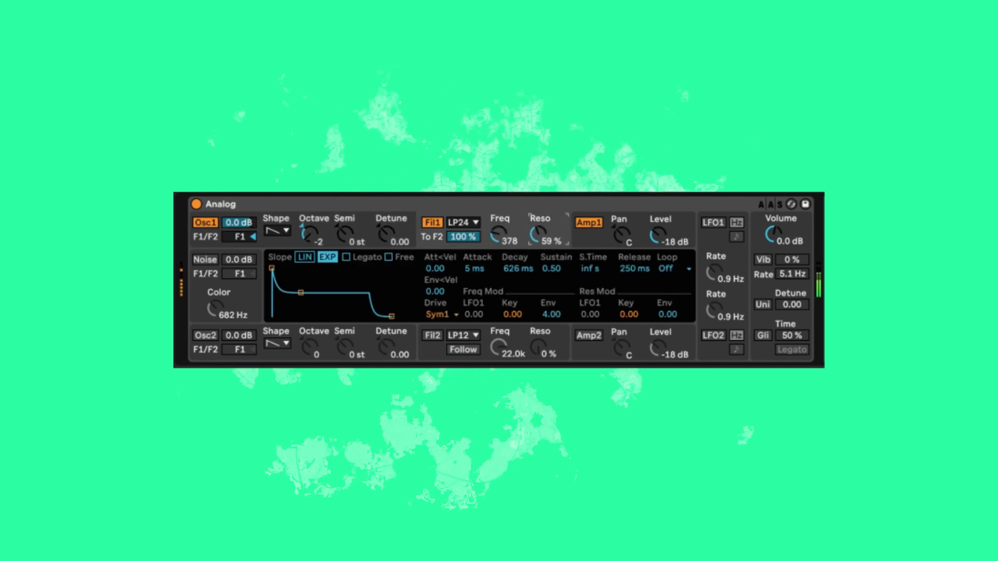
drag(539, 238, 540, 228)
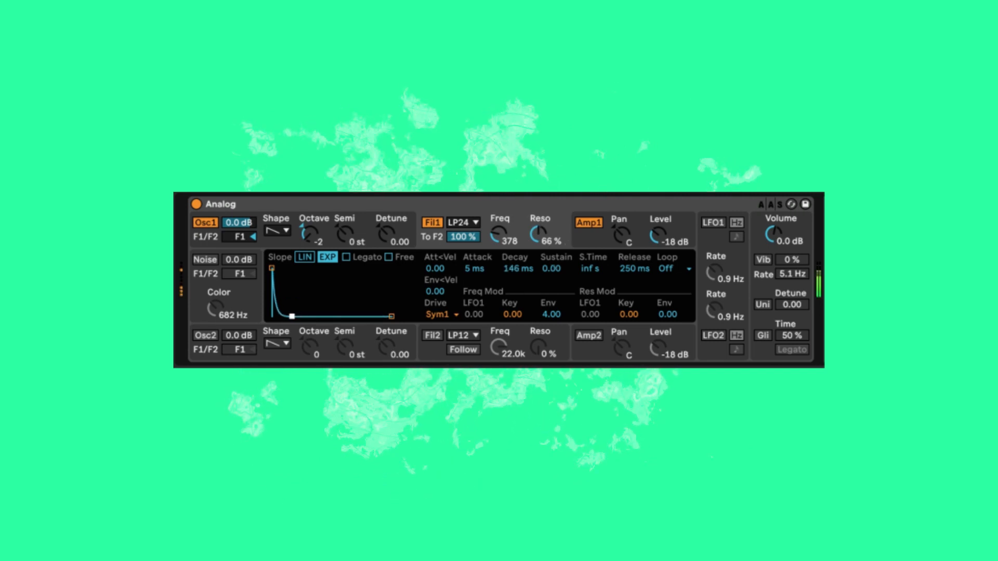
Shape the filter envelope to zero sustain with a decay around 29 ms.
drag(515, 269, 515, 294)
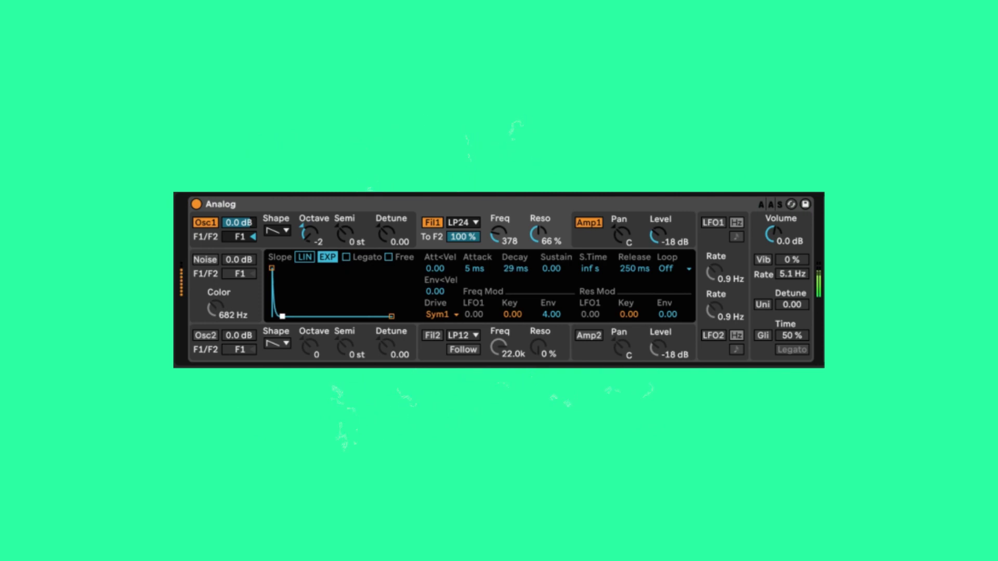
drag(283, 318, 279, 322)
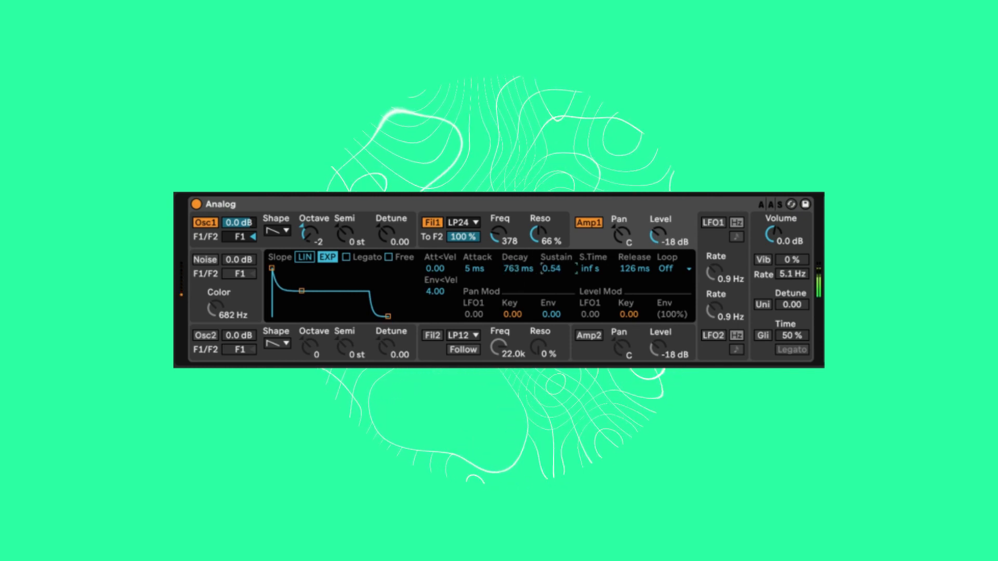
click(712, 222)
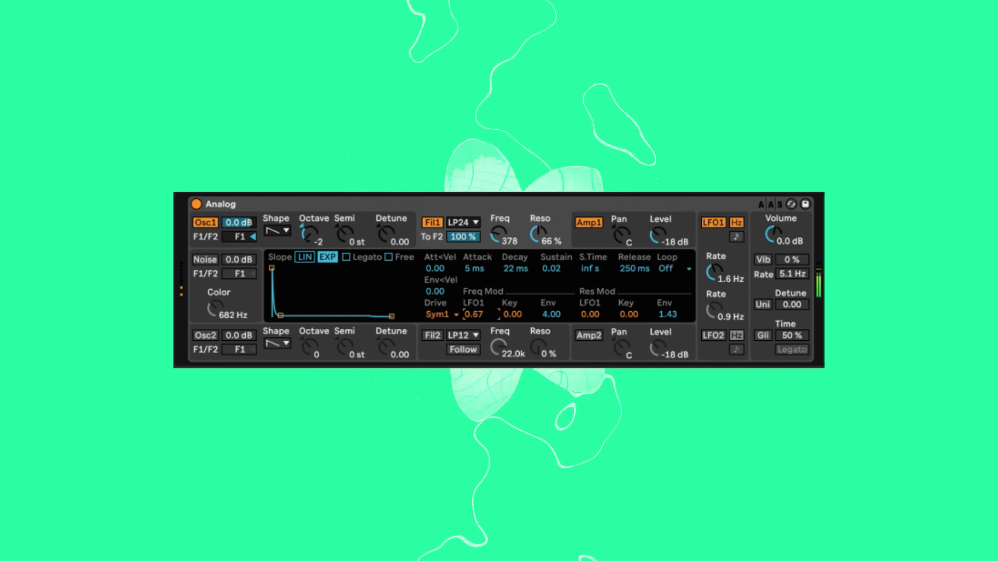
Tune LFO1's filter cutoff modulation amount to about 0.8.
drag(474, 314, 474, 306)
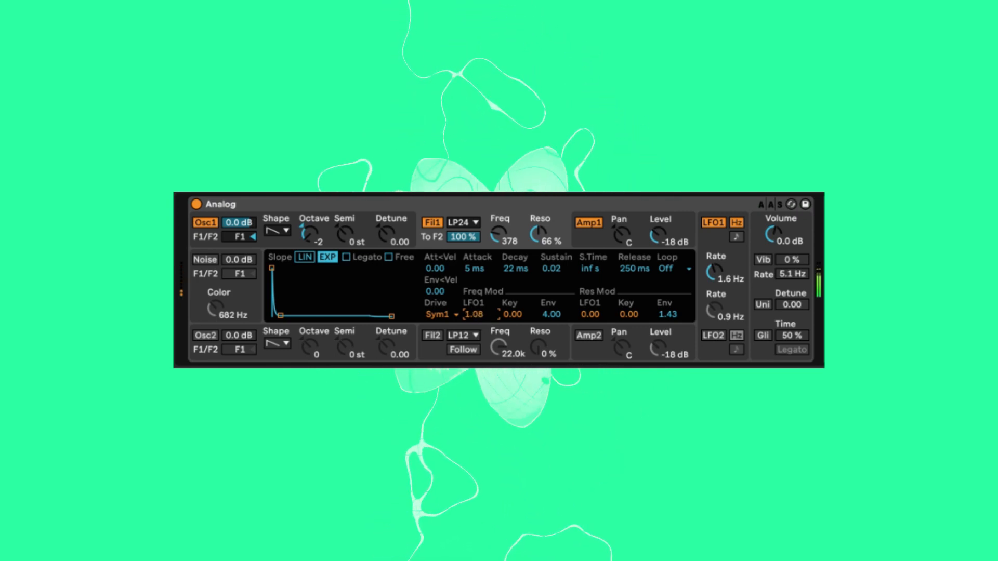
drag(474, 314, 474, 321)
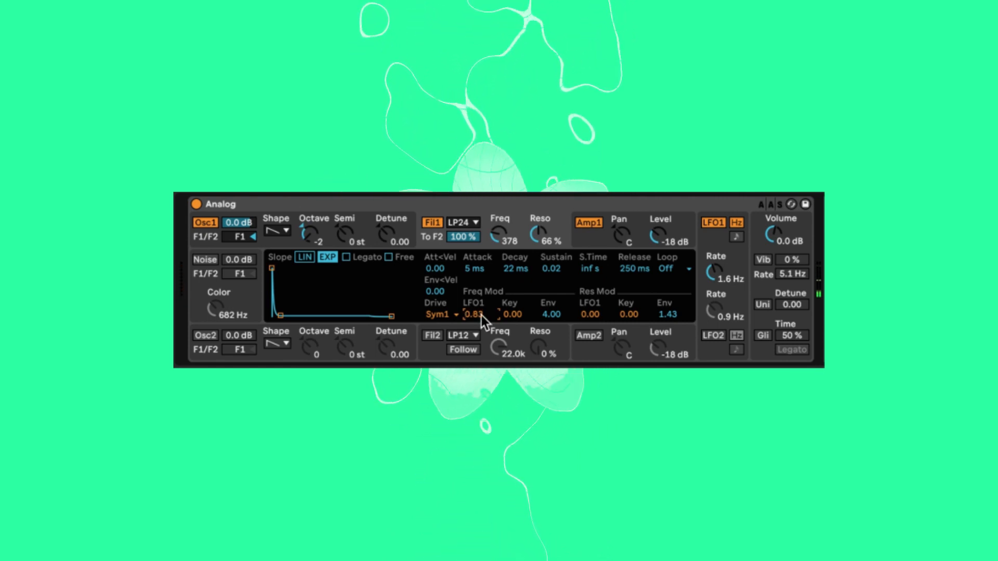
click(586, 224)
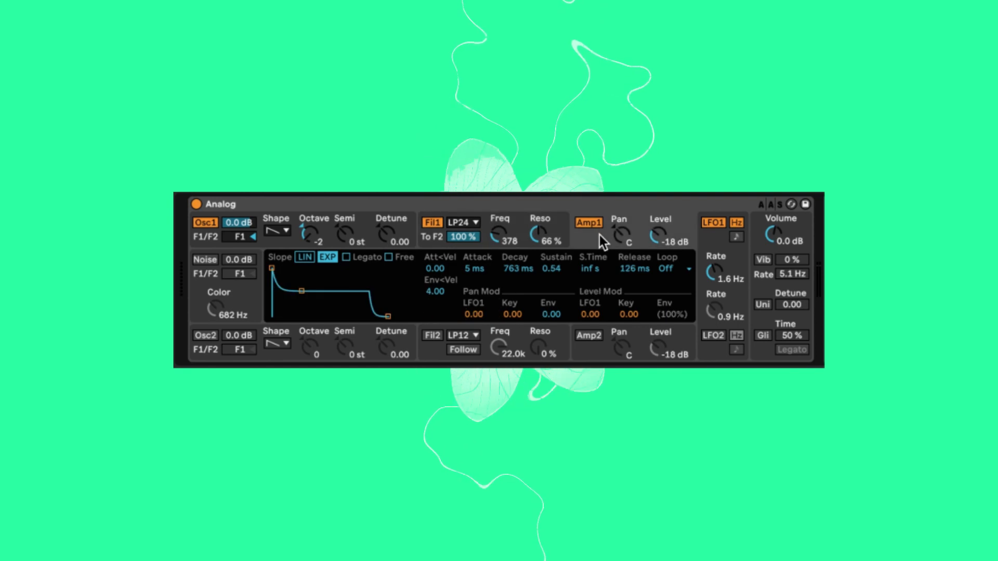
Show the Analog global display for vibrato 12%, rate 4.5 Hz and glide 28%.
click(763, 260)
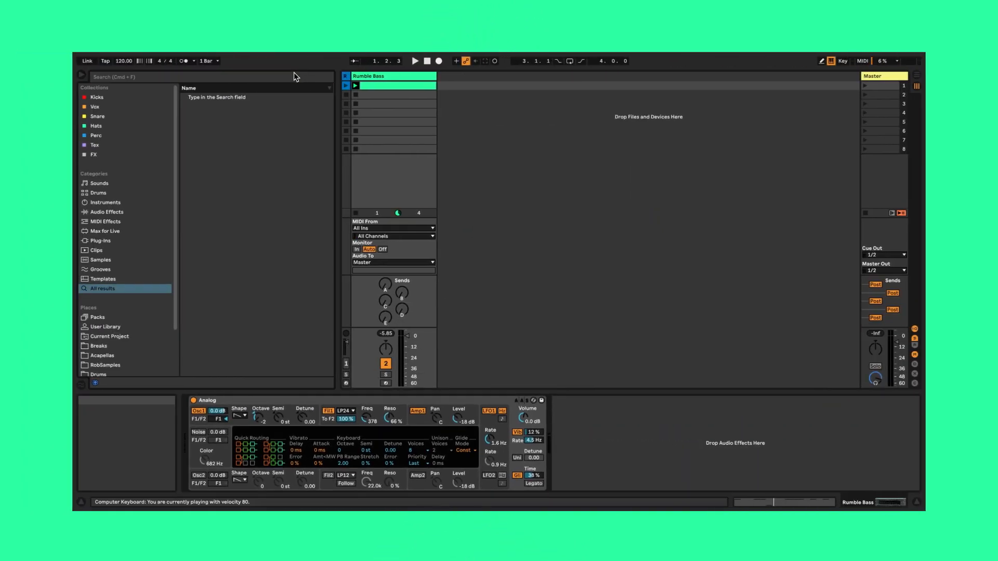
Search 'echo', load Echo after the Analog synth, and begin searching for an EQ.
text(ech)
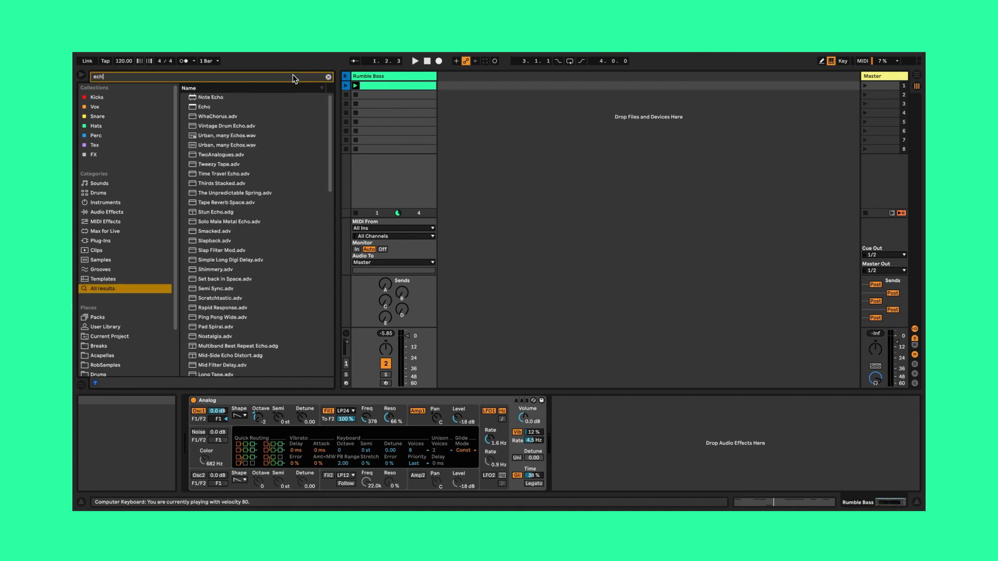
double_click(205, 106)
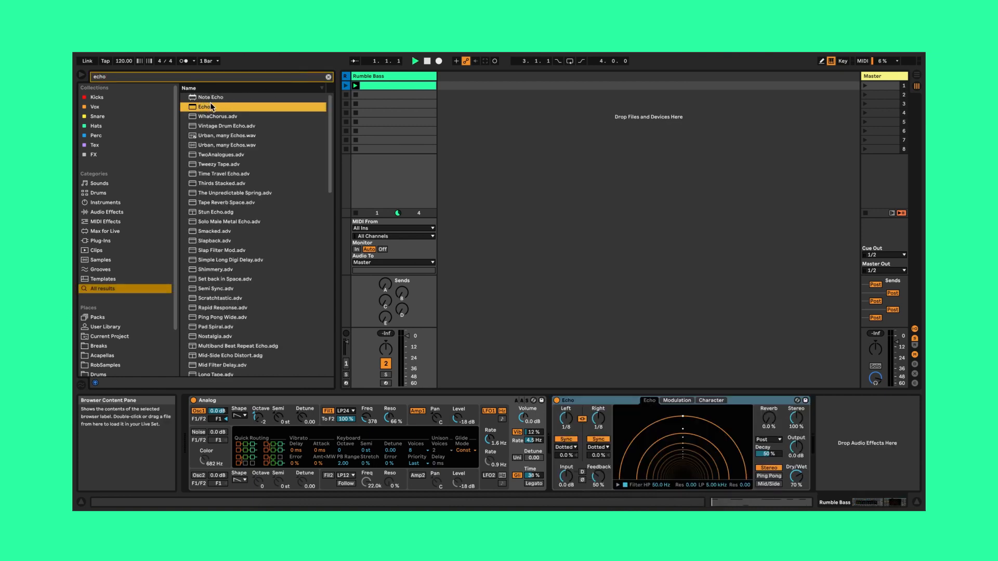
click(414, 61)
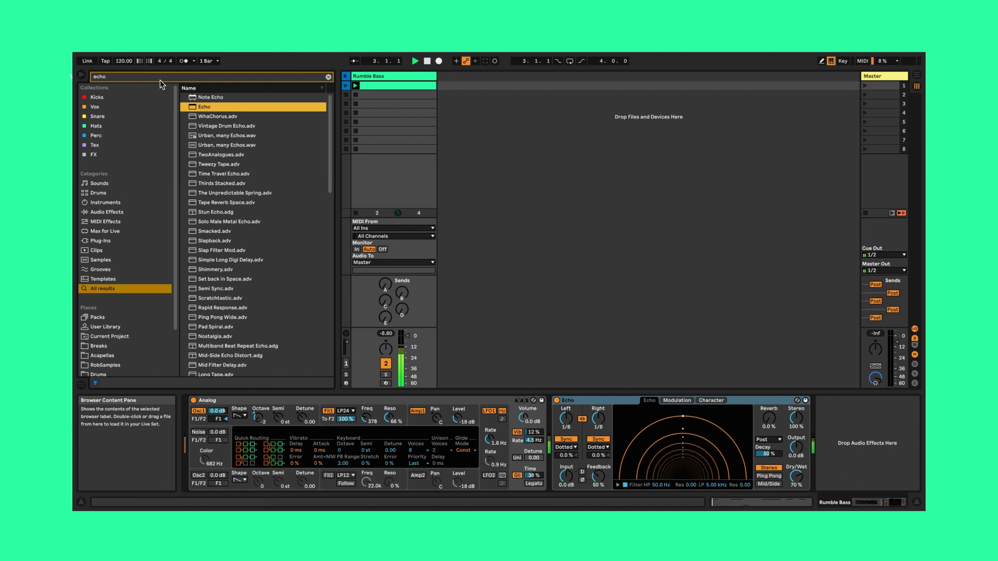
text(eq)
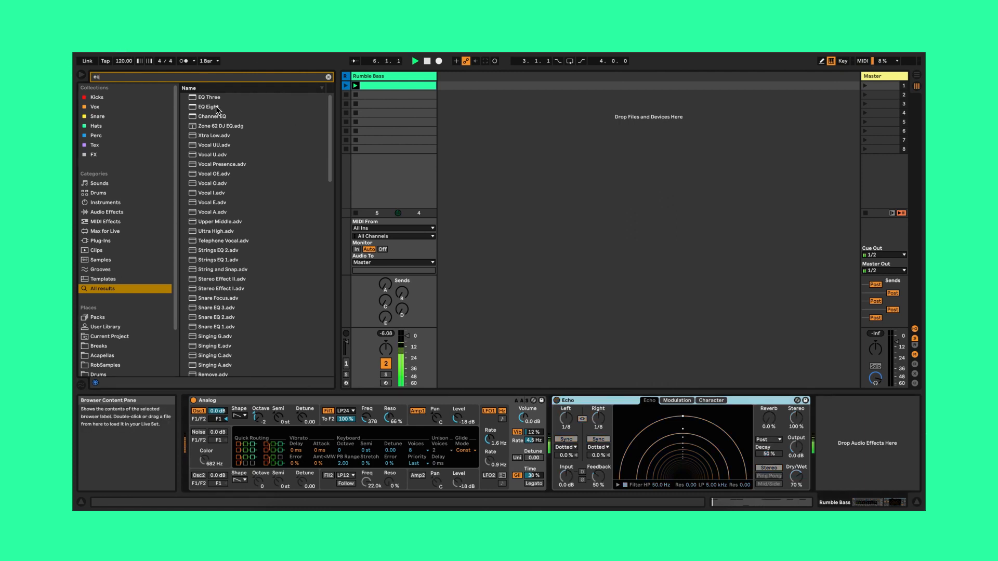
Load EQ Eight onto the Rumble Bass device chain.
double_click(209, 106)
text(a bit w)
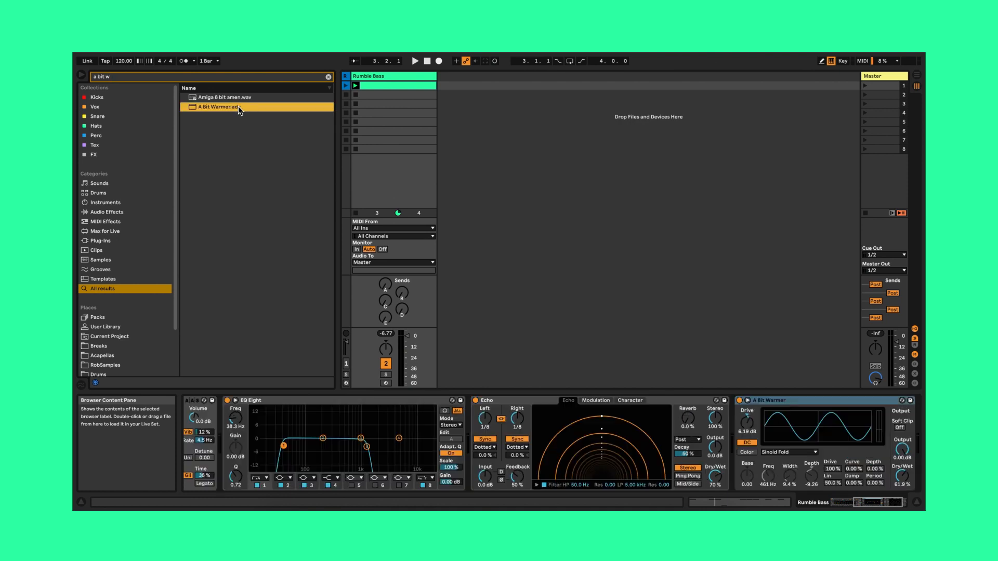
Load A Bit Warmer saturation and feed the D-Saturate send at -36 dB.
click(415, 60)
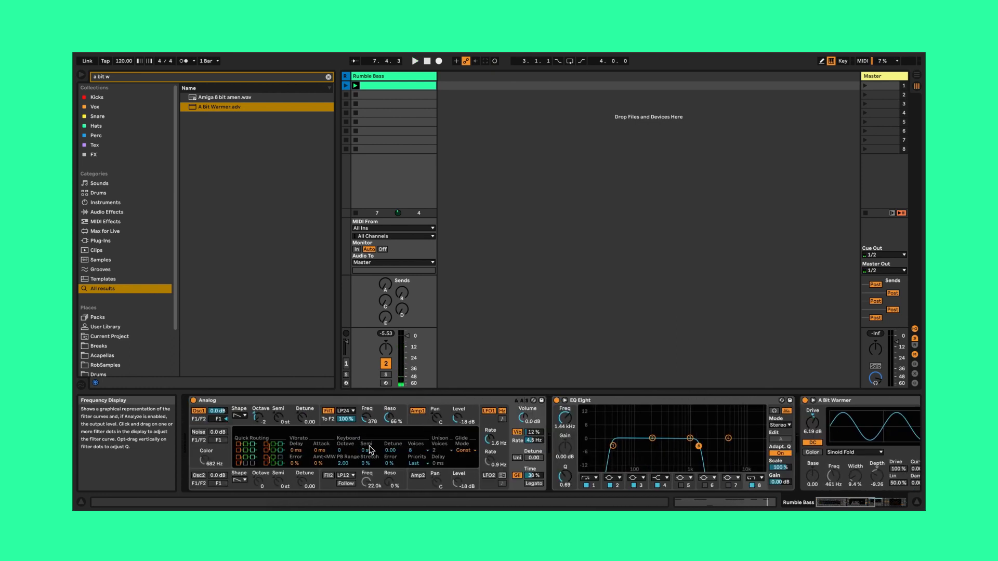
mouse_move(384, 285)
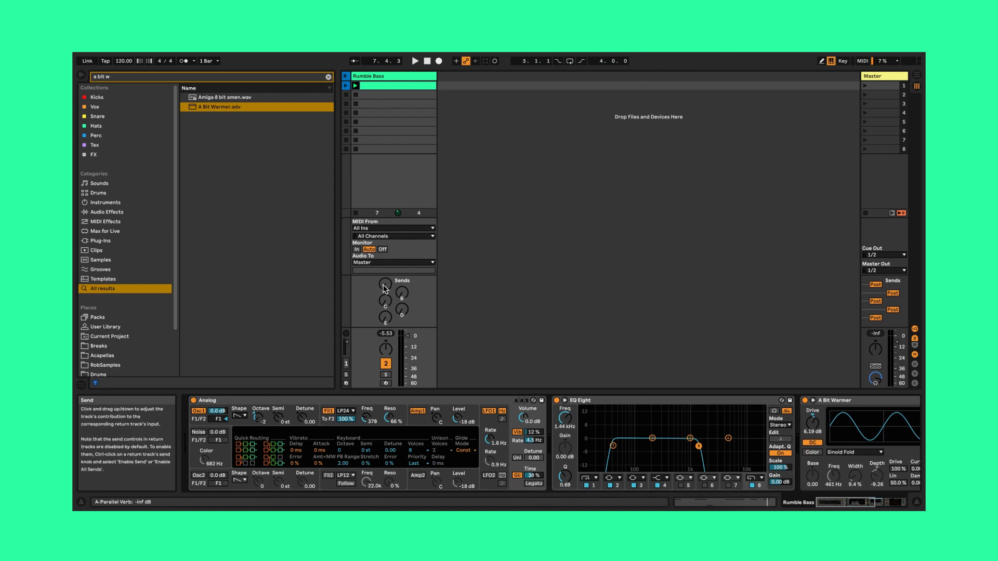
click(414, 61)
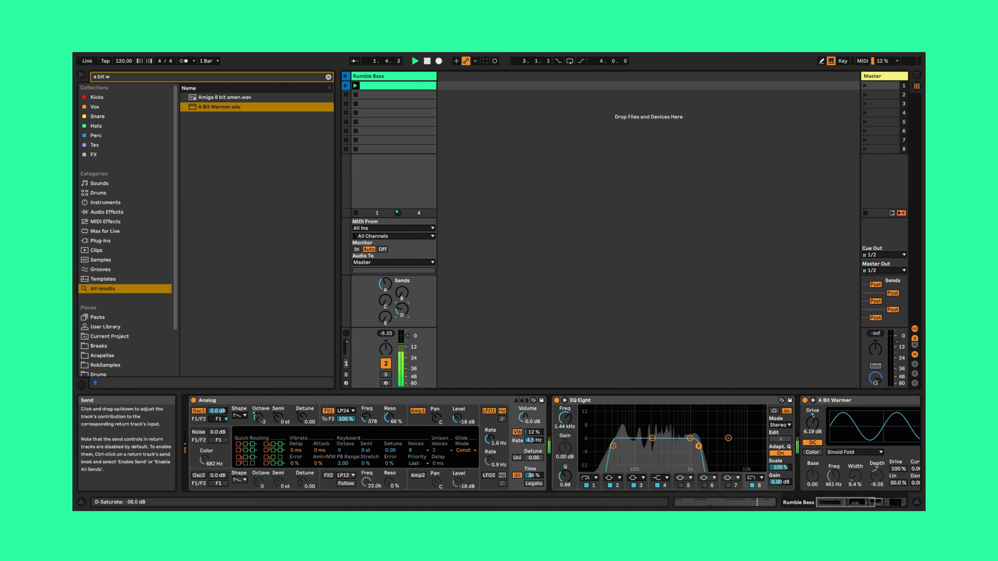